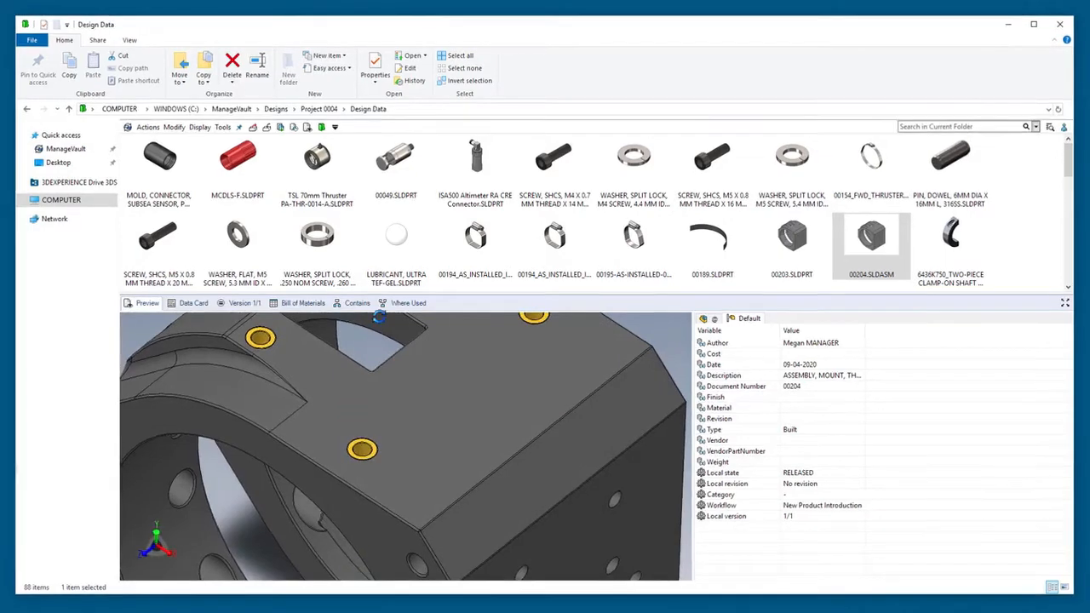
- Review 00204.SLDASM's properties, then show the Design Data files as extra large thumbnails
left_click(375, 65)
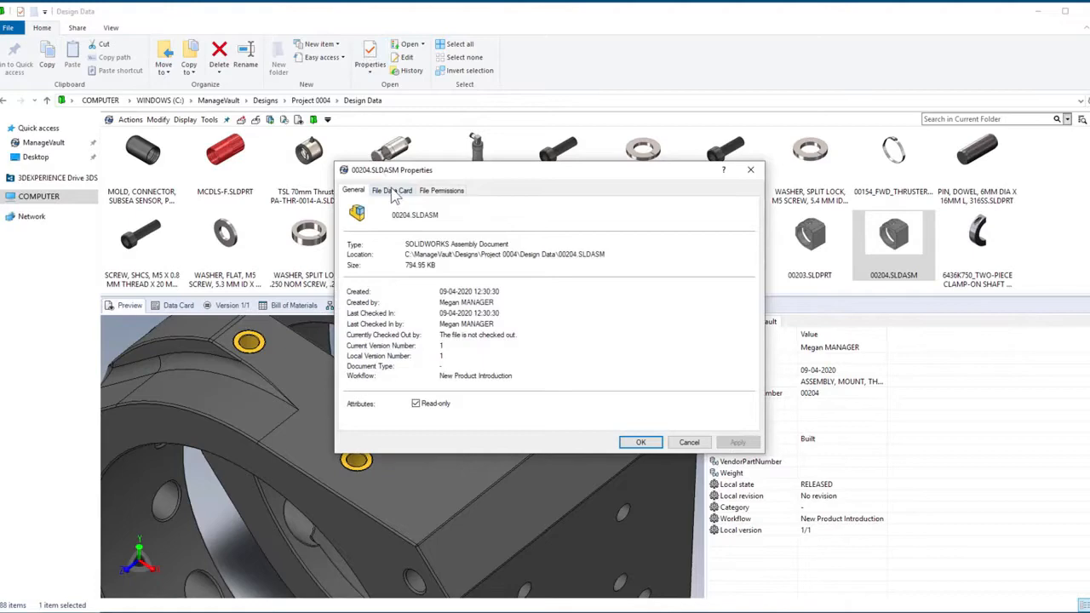
left_click(392, 191)
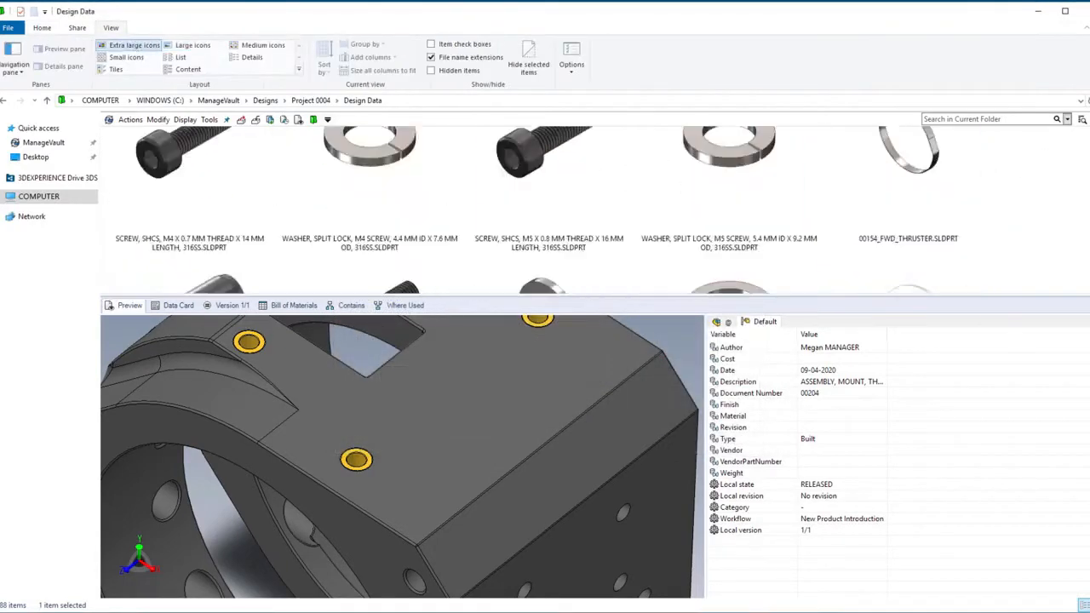
scroll("down", 3)
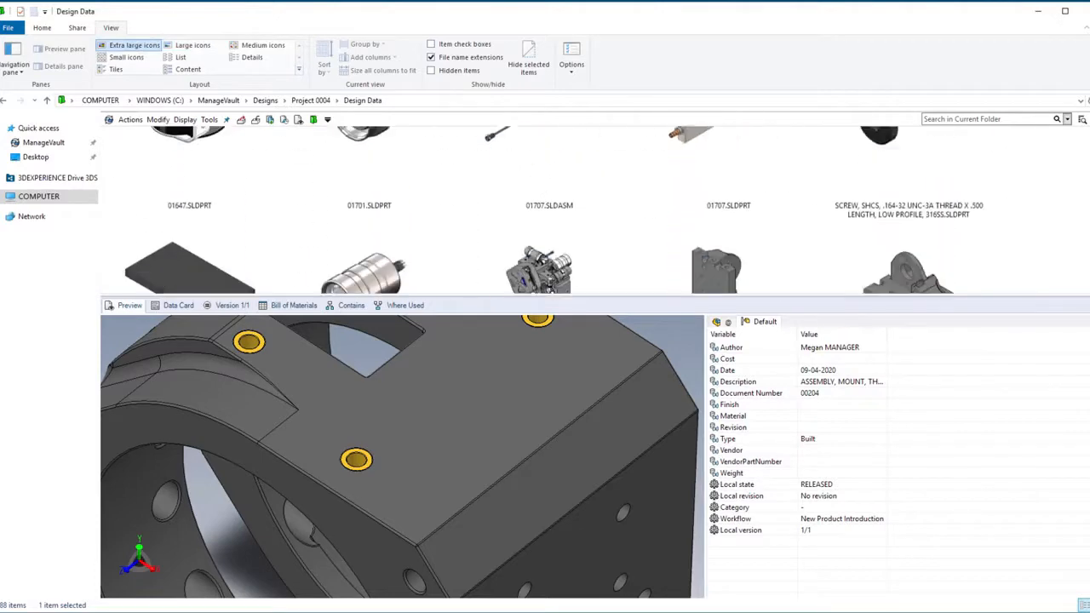
- Switch to Details layout and apply the INTERMEDIATE, then the Default Columns, column set
left_click(252, 58)
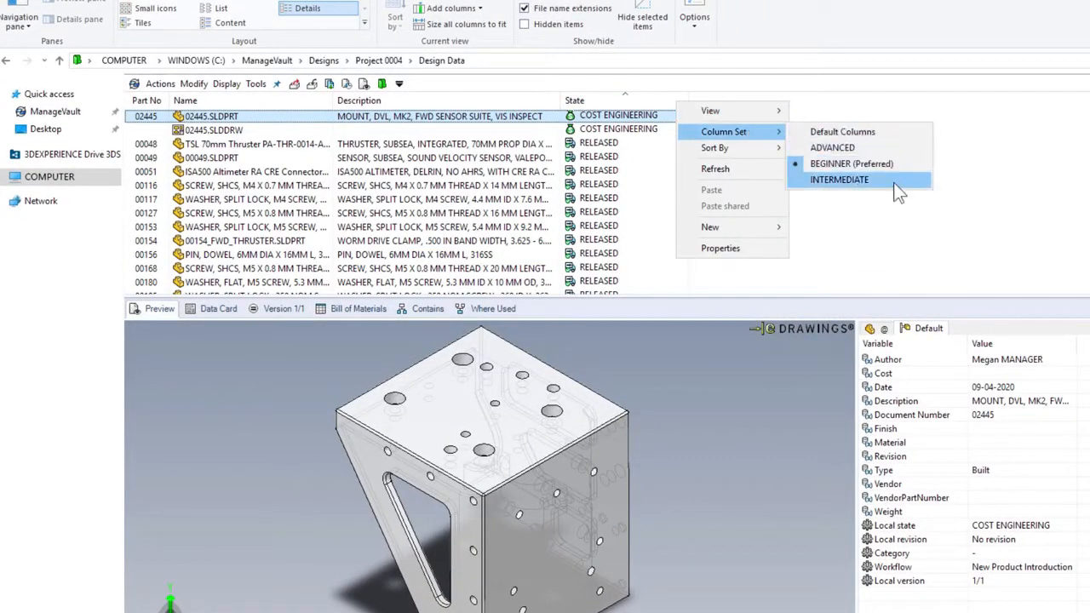
left_click(838, 179)
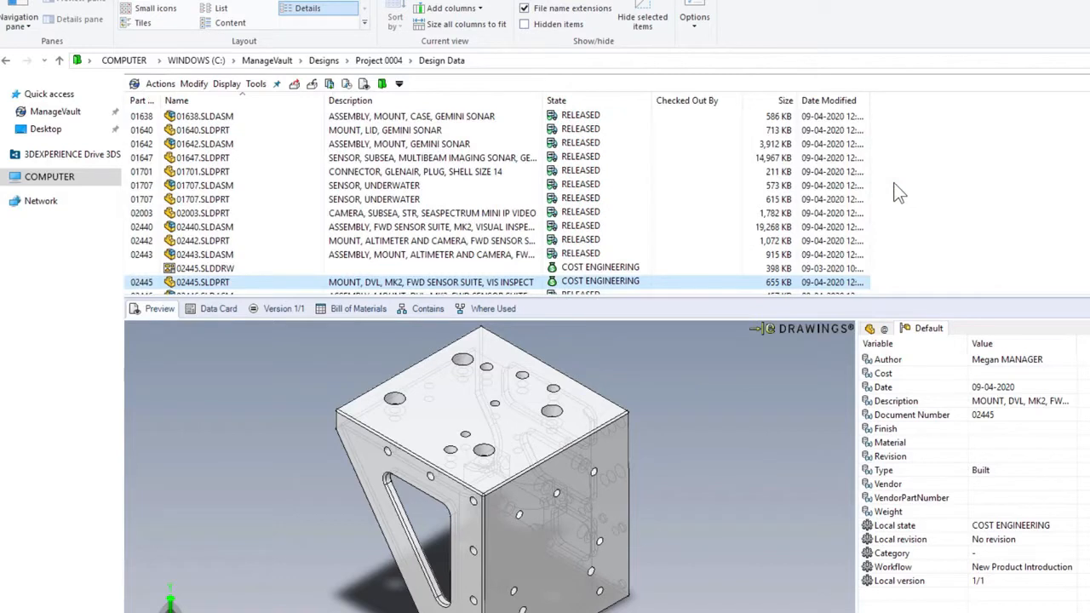
mouse_move(736, 111)
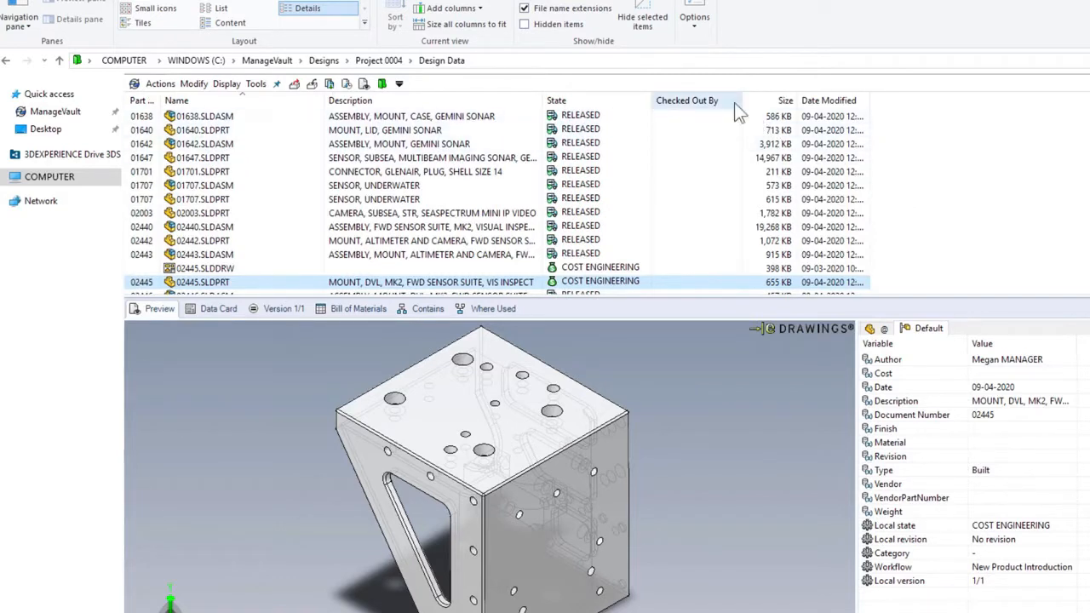
right_click(684, 101)
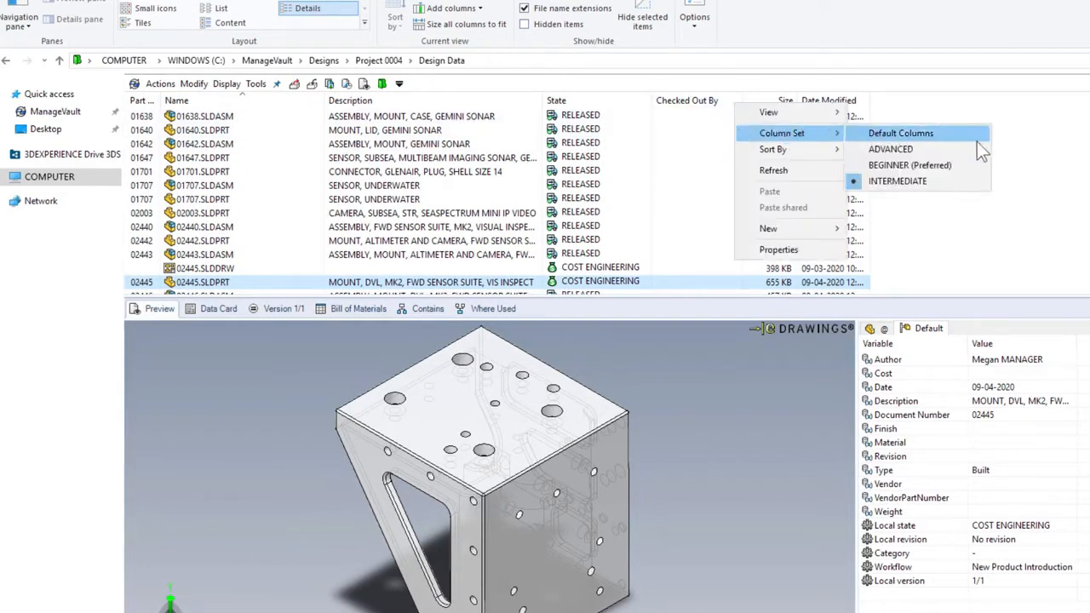
left_click(899, 133)
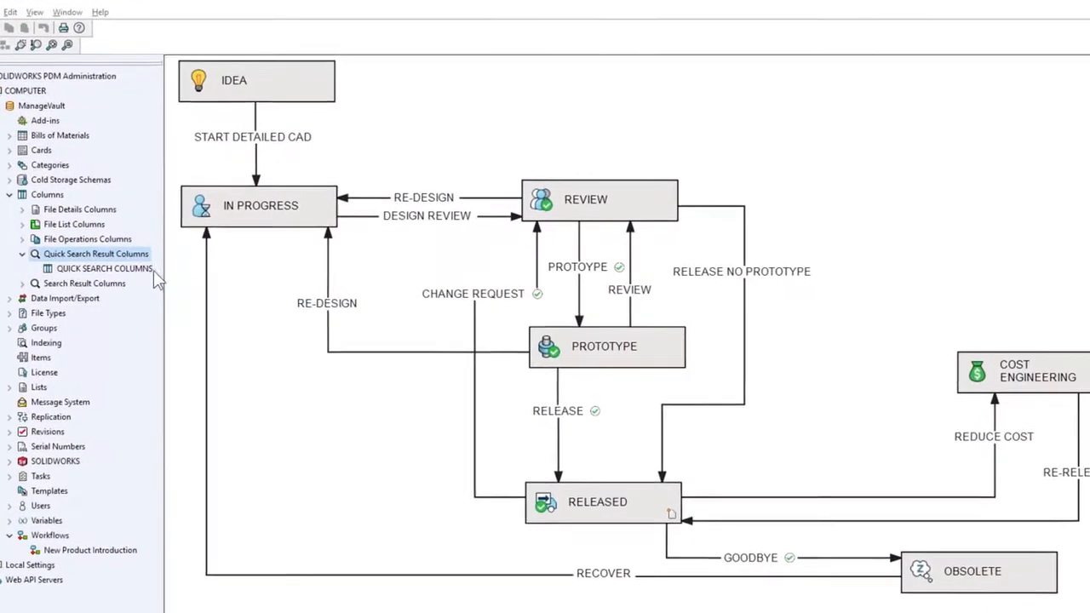
- Centre-align the Part No column in QUICK SEARCH COLUMNS, review its permissions and save the set
double_click(102, 269)
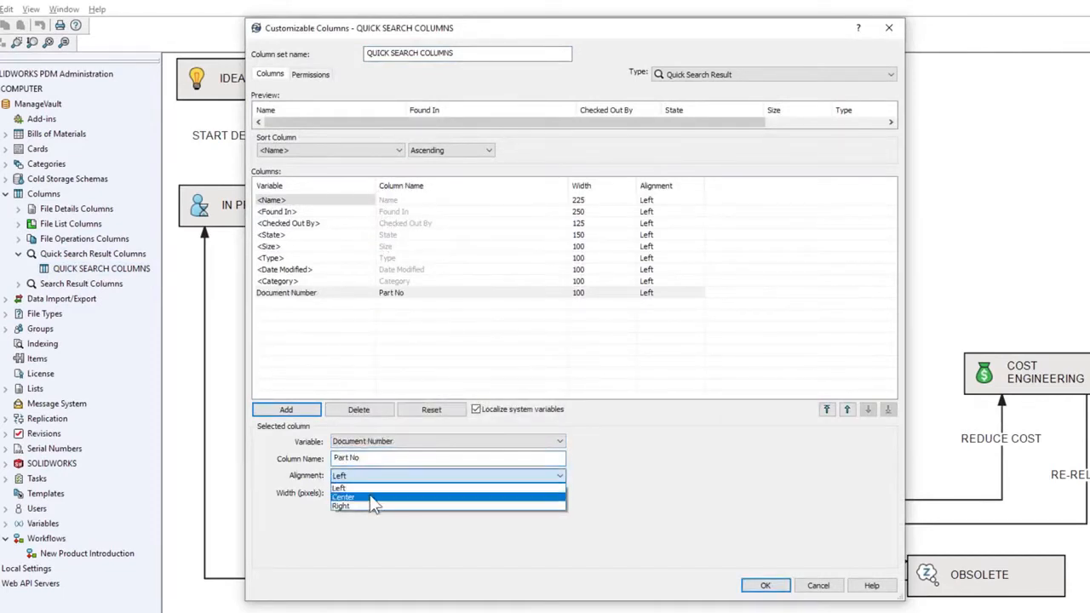
left_click(344, 498)
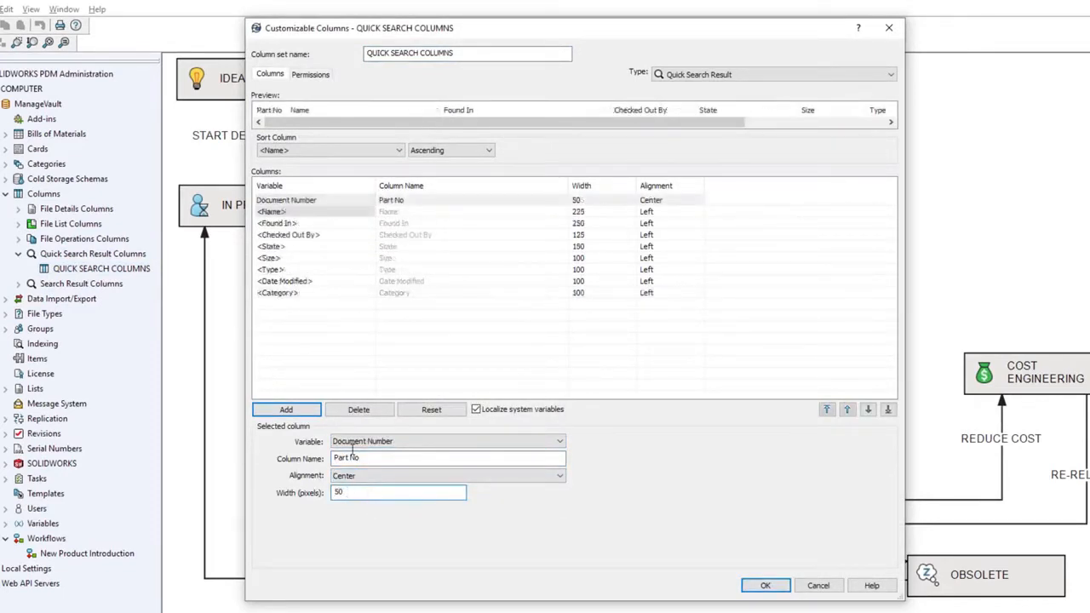
left_click(310, 75)
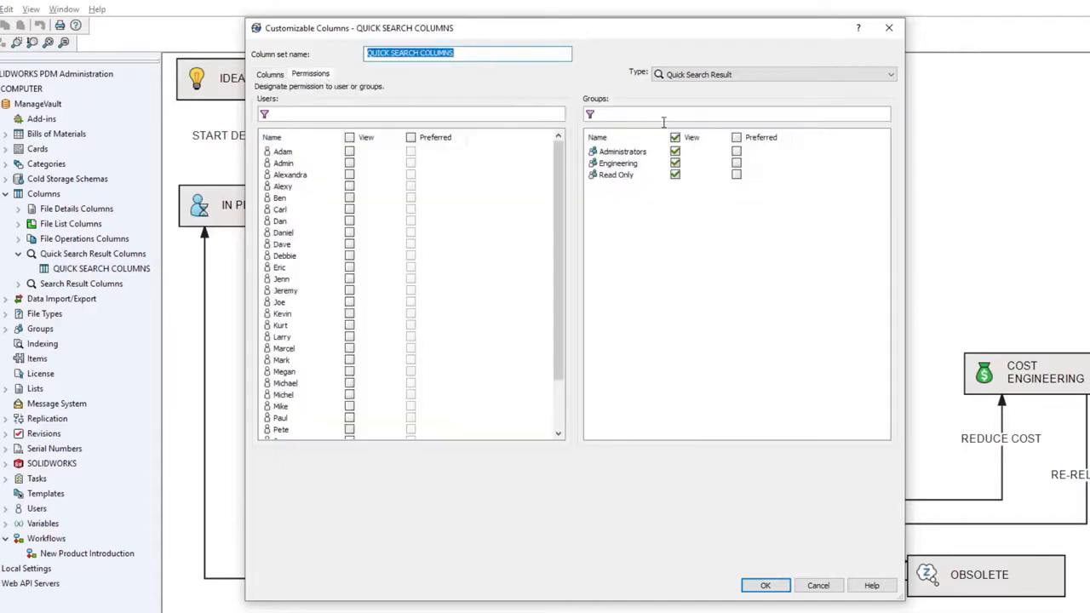
left_click(736, 163)
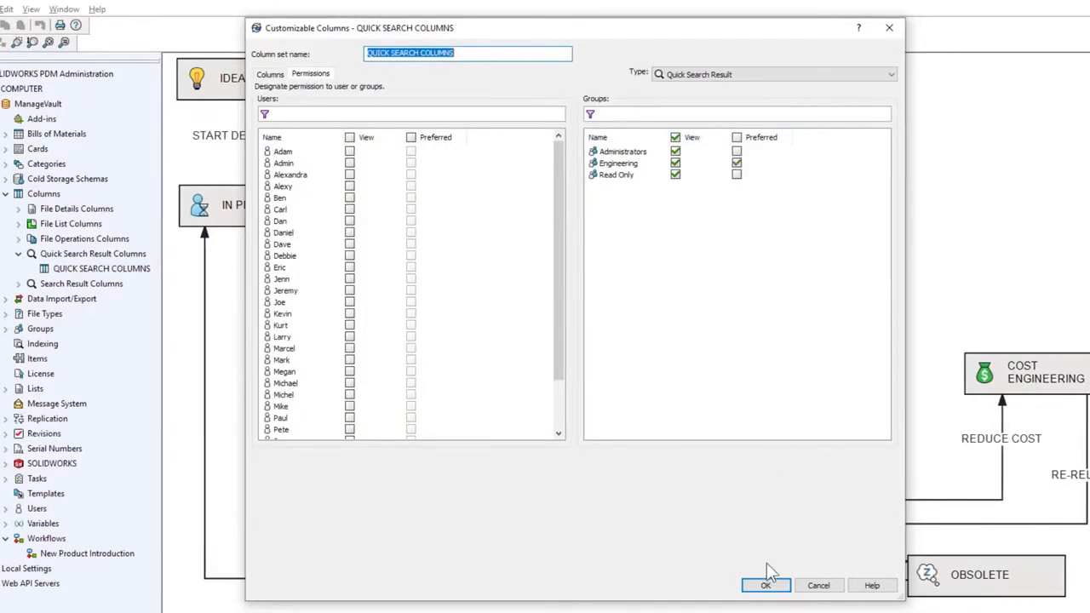
left_click(765, 586)
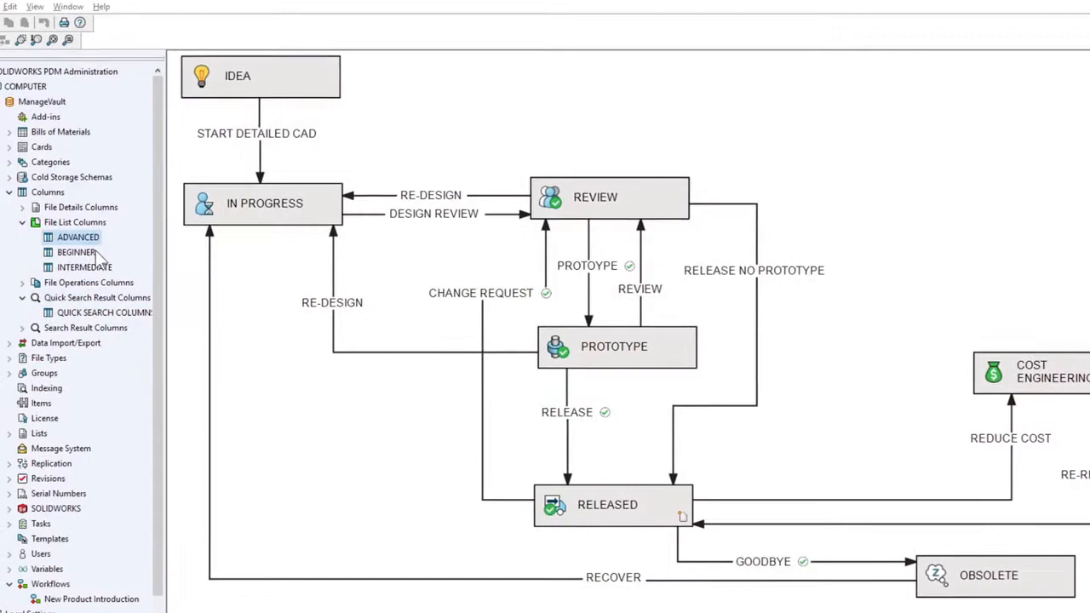
- Expand the vault's groups and bring up the COST ENGINEERING state's properties
double_click(75, 252)
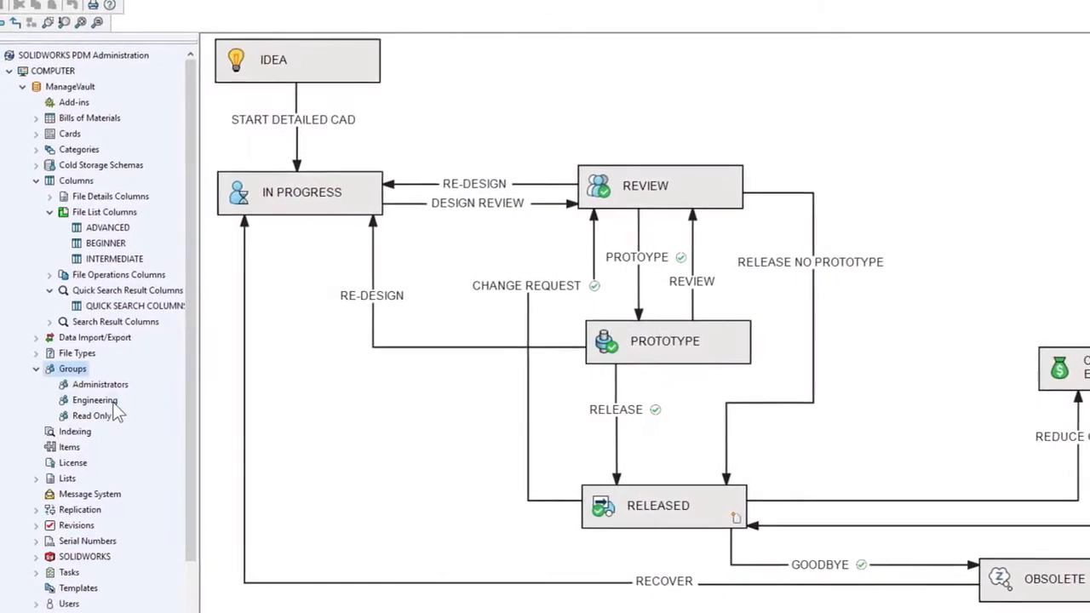
double_click(96, 401)
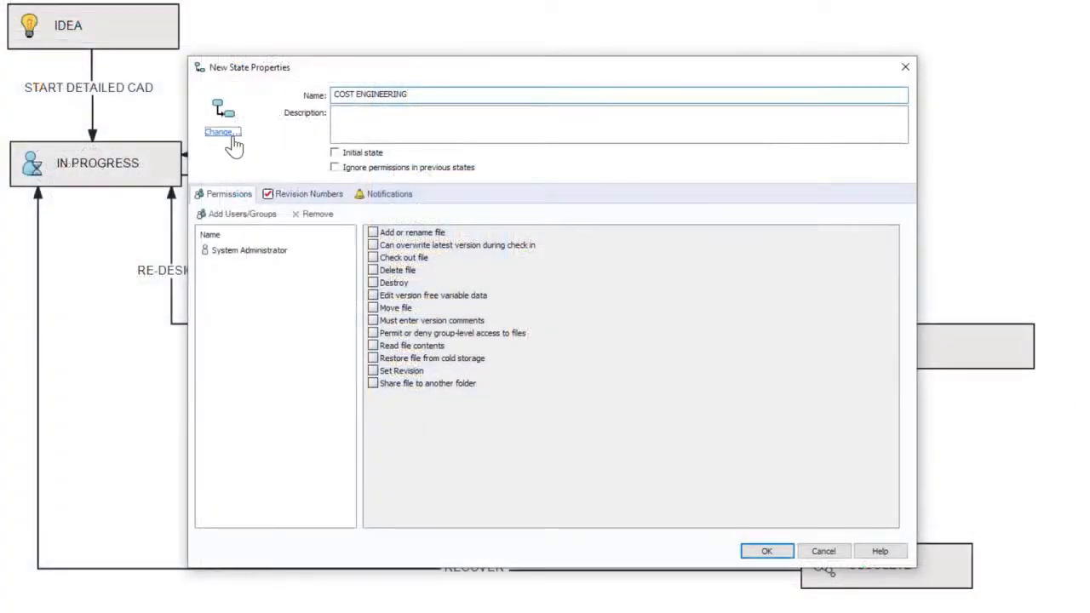
- Choose a different icon for the state, then review the RE-RELEASE transition's properties
left_click(222, 132)
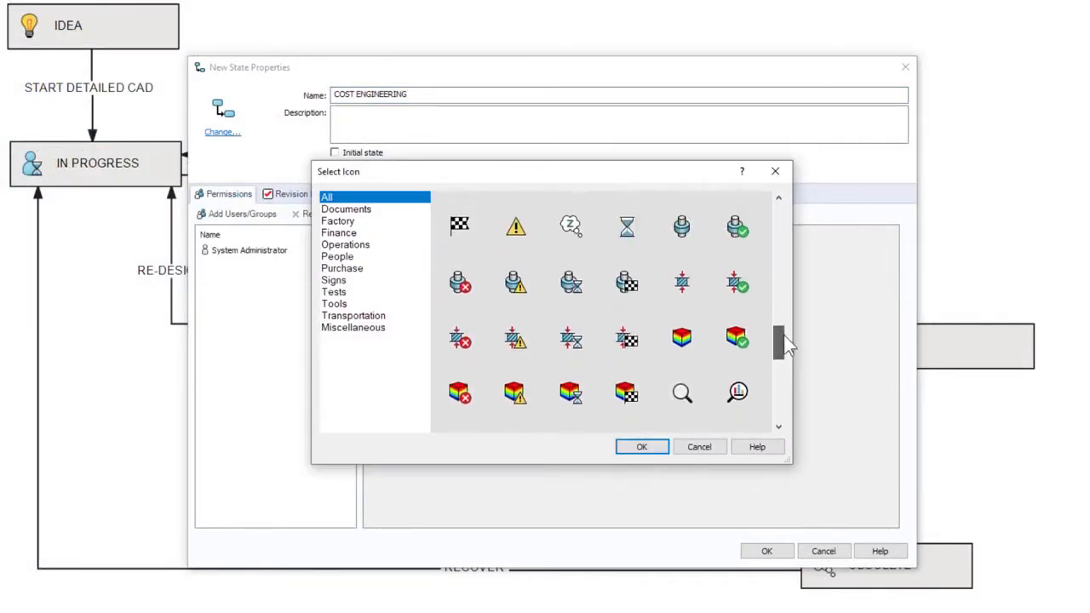
scroll("down", 3)
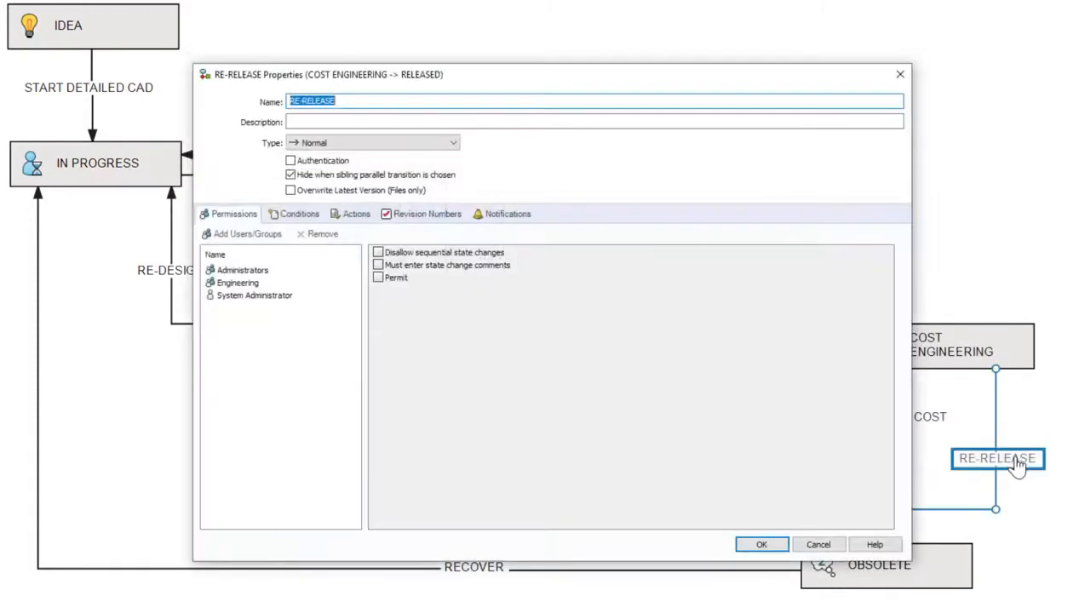
left_click(290, 160)
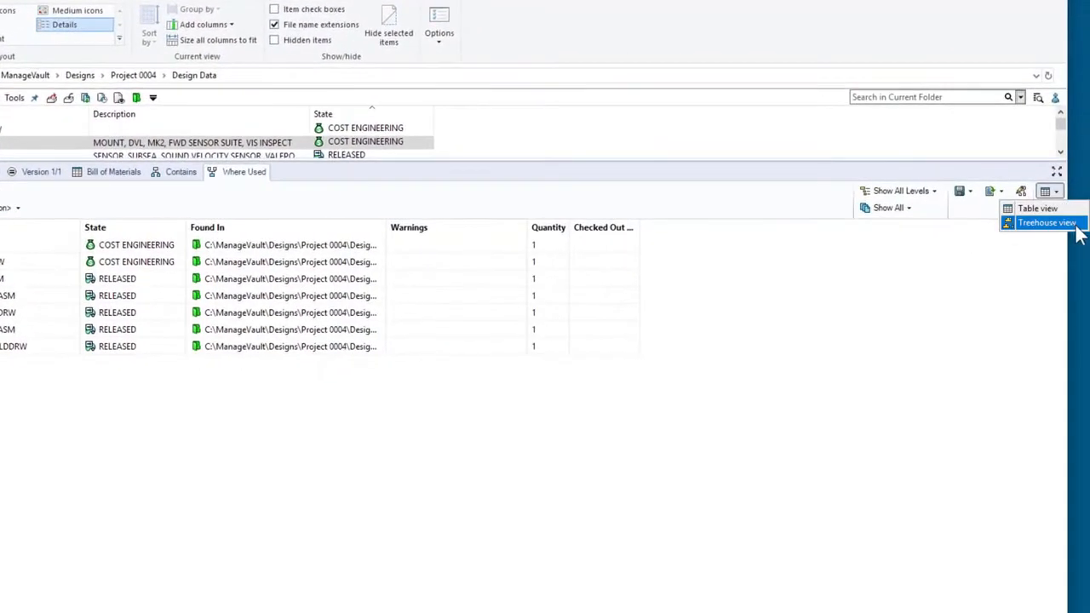
- Show 02445's where-used results as a Treehouse diagram, export them to Excel, then check the part out
left_click(1046, 222)
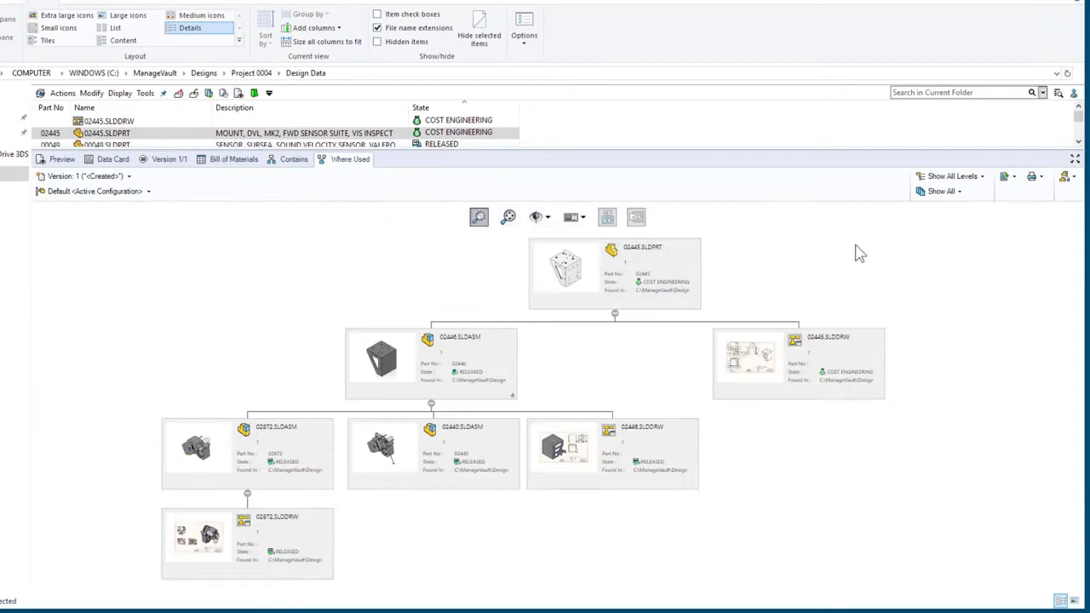
left_click(1007, 175)
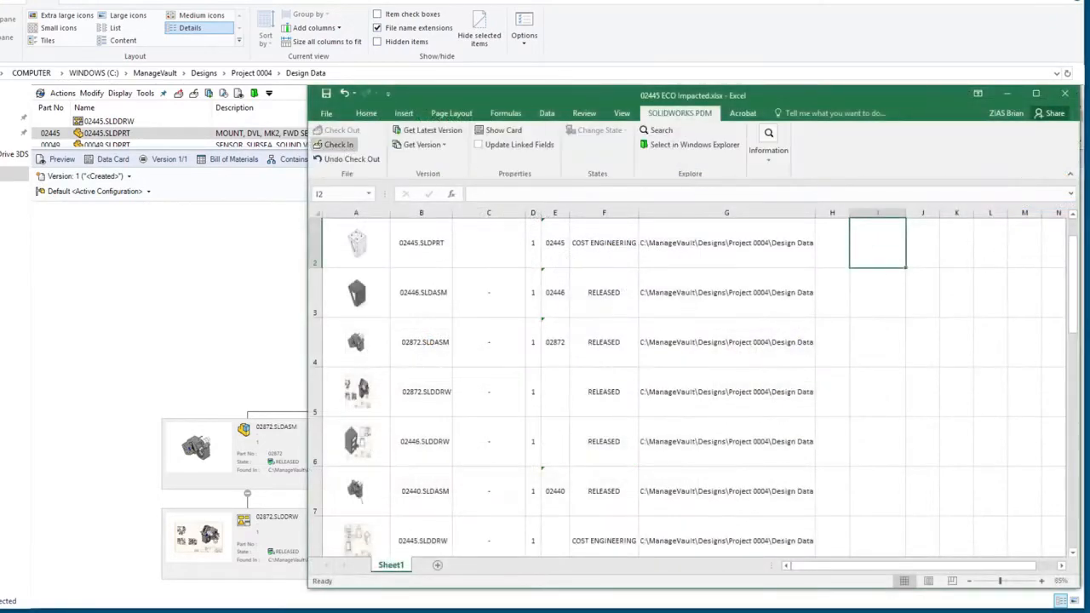
left_click(351, 160)
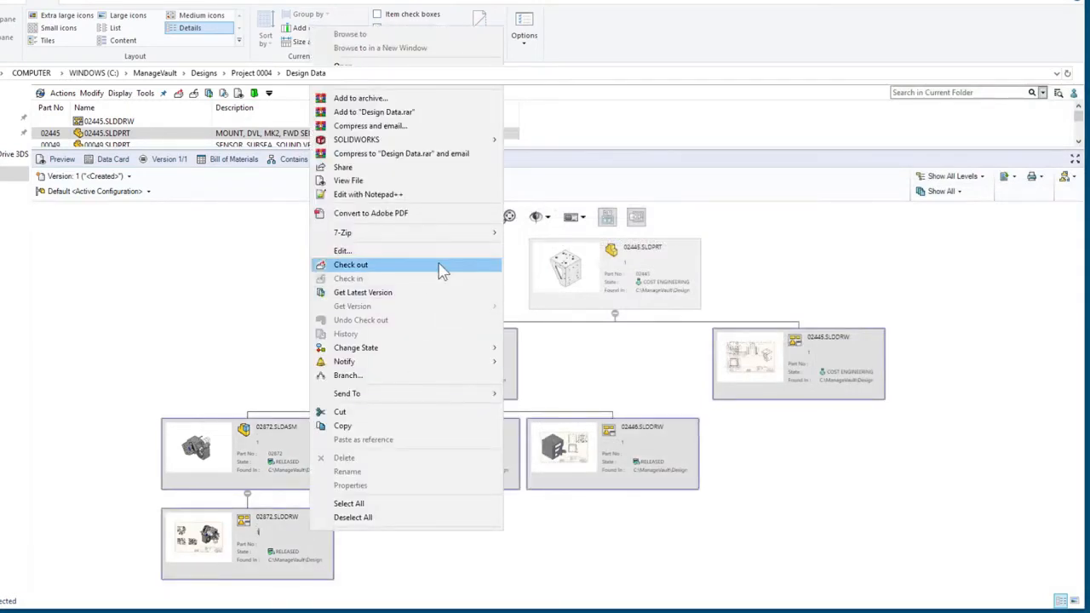
left_click(351, 266)
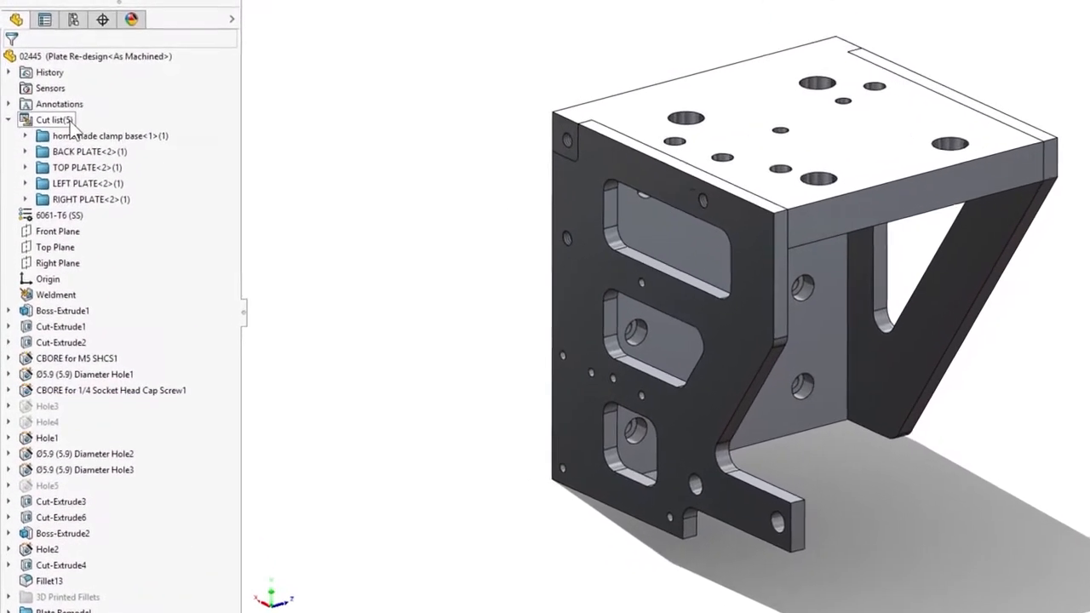
- Exclude the homemade clamp base body from the weldment cut list
left_click(55, 114)
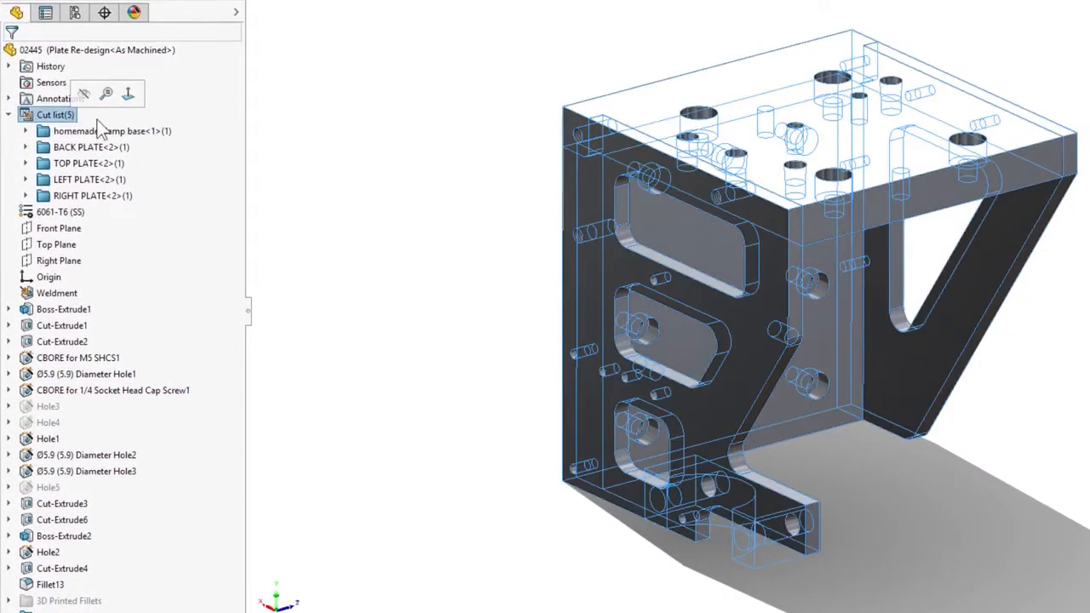
right_click(99, 130)
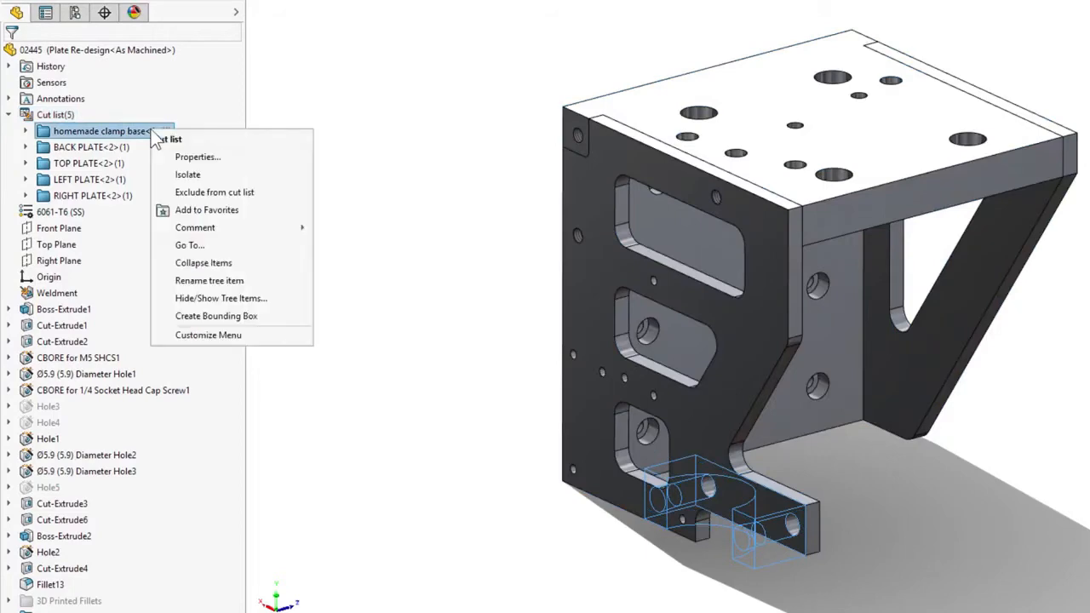
left_click(215, 191)
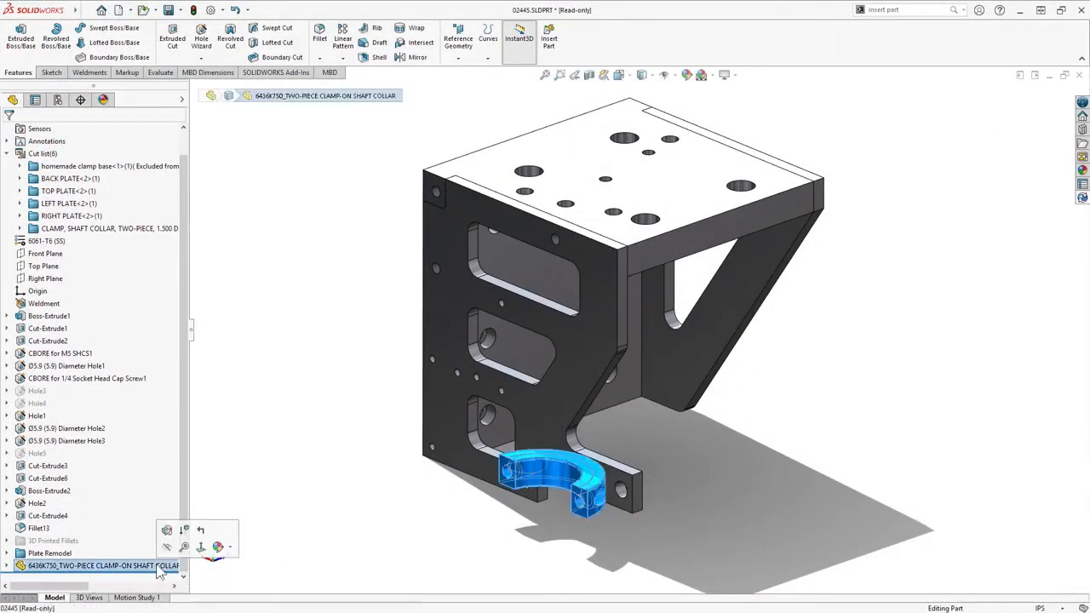
- Show the inserted shaft collar's external references and select its in-context collar body reference
right_click(92, 565)
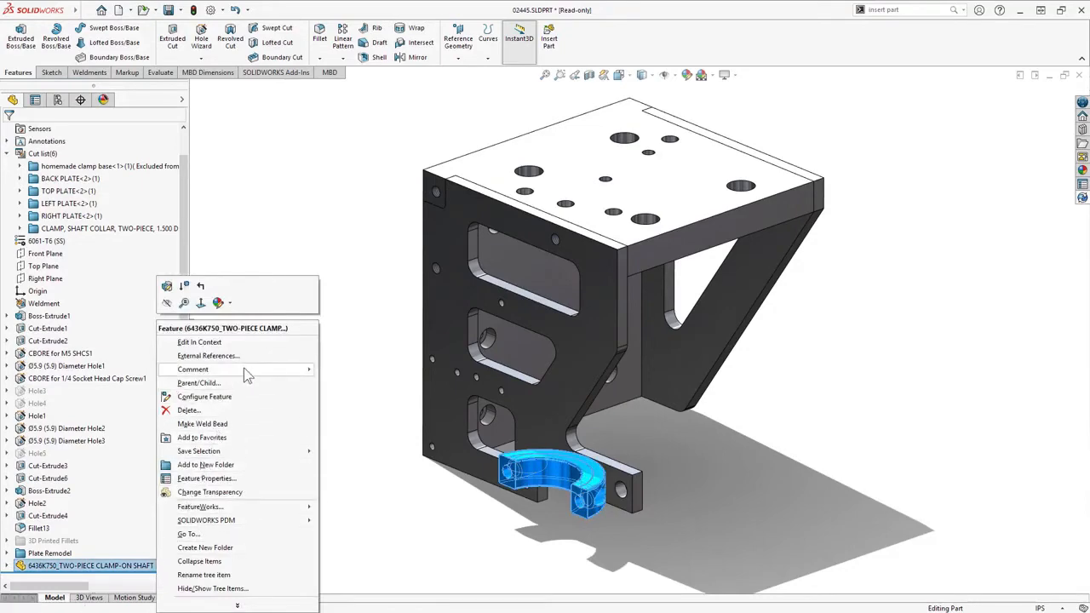
left_click(208, 356)
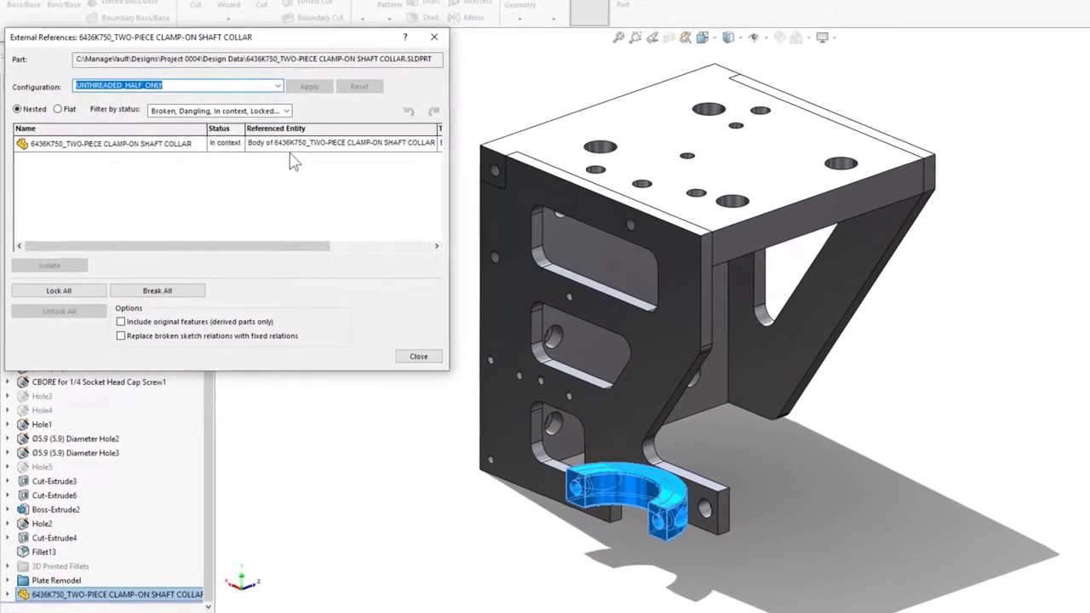
left_click(111, 144)
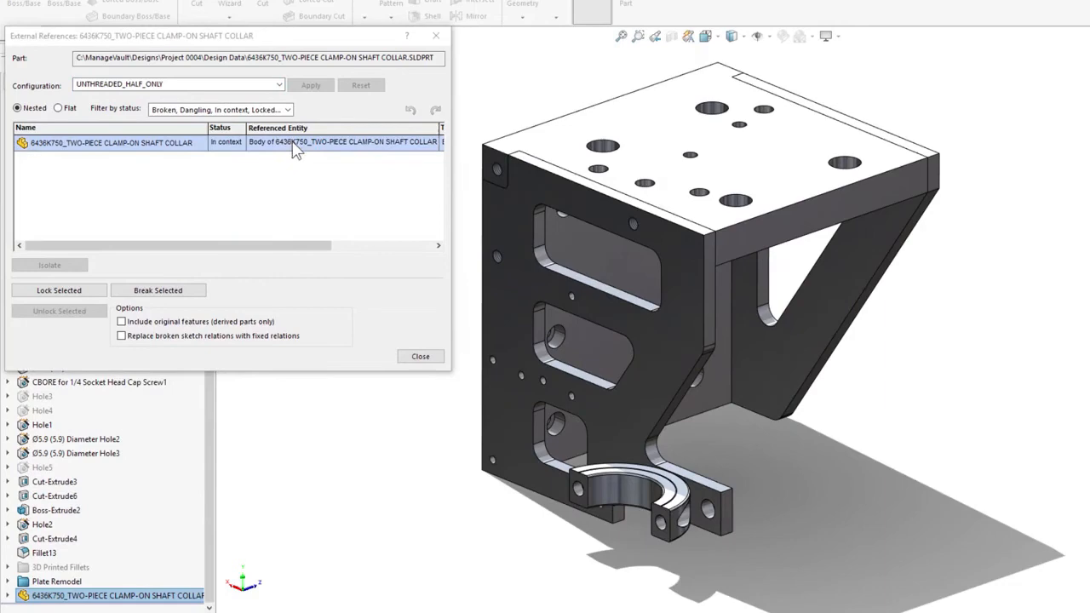
mouse_move(327, 197)
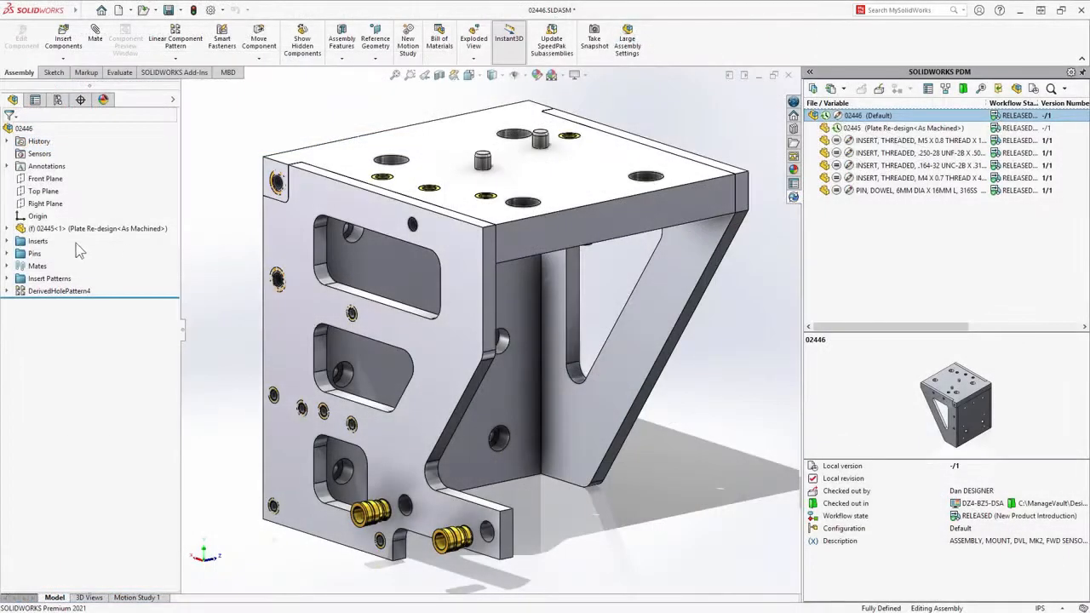
- Suppress the threaded inserts and set the Default configuration's child component display to Promote
left_click(37, 242)
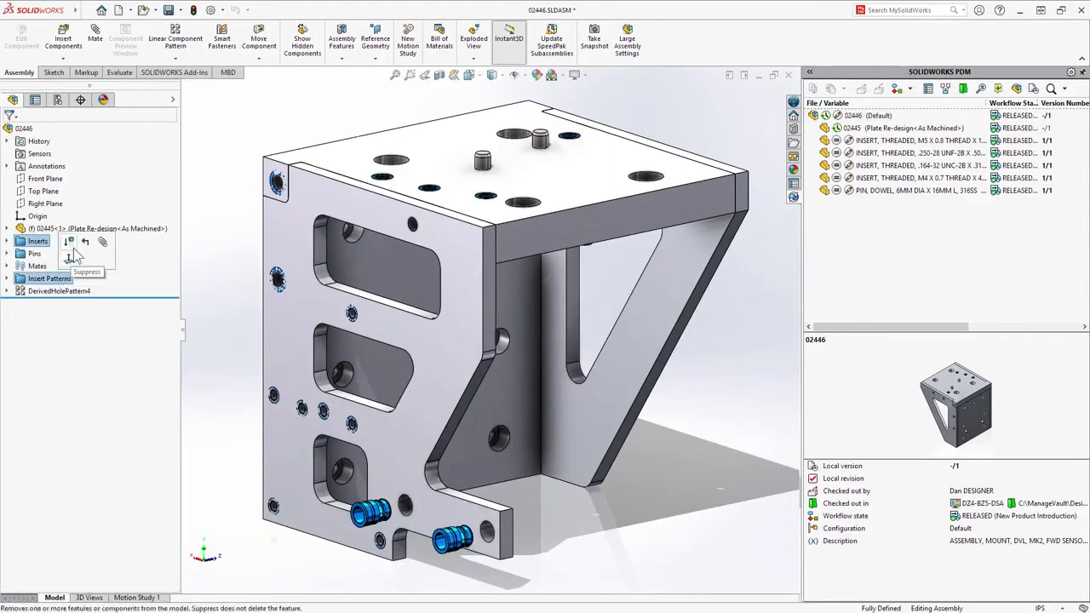
left_click(58, 99)
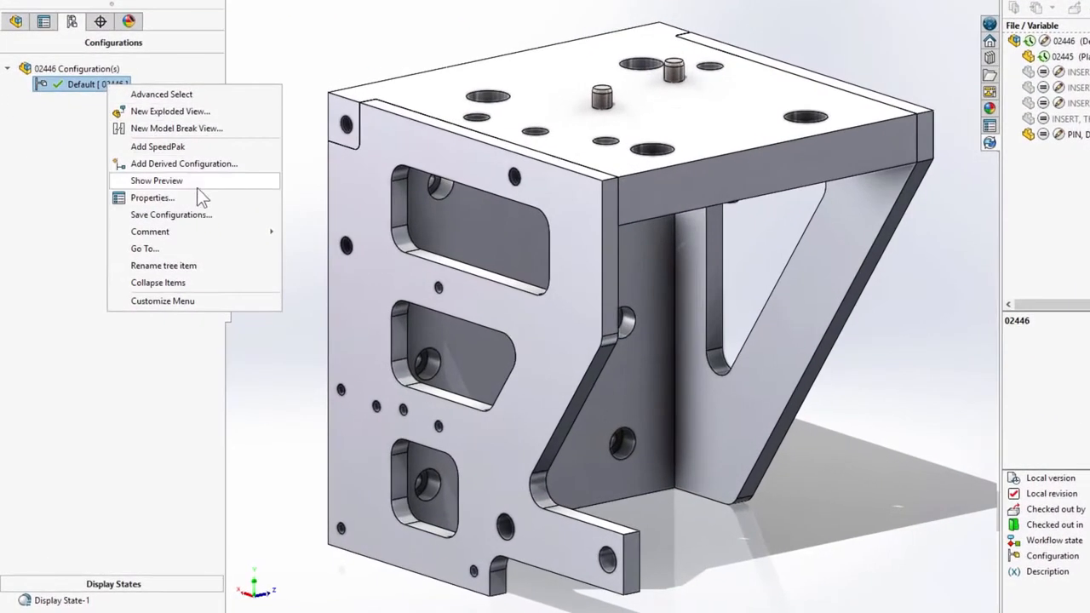
left_click(153, 197)
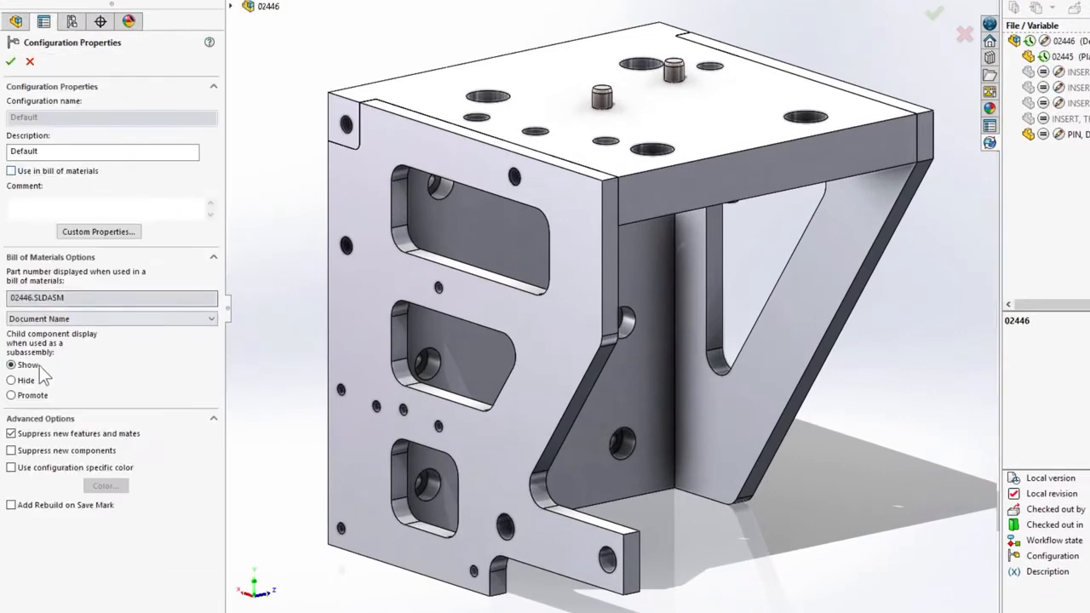
left_click(10, 395)
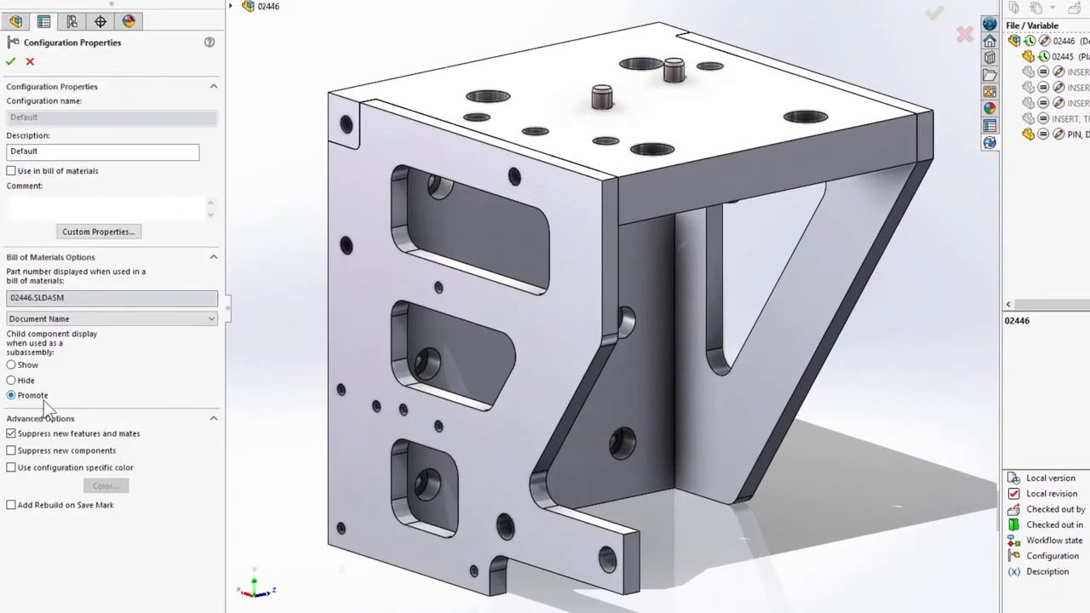